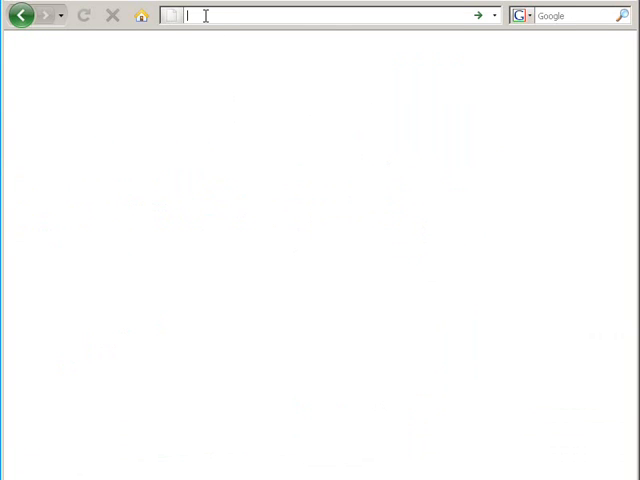
# - Go to the hmc7.aixncc.uk.ibm.com prelogin page and launch the HMC logon page
pyautogui.write('https://hmc7.aixncc.uk.ibm.com/preloginmonitor/index.jsp')
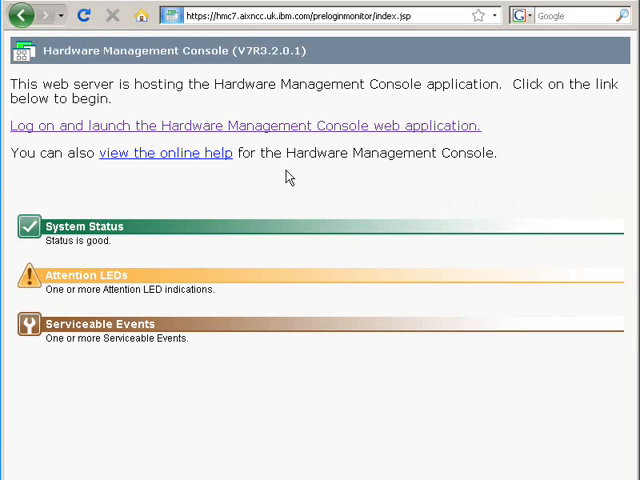
pyautogui.moveTo(190, 378)
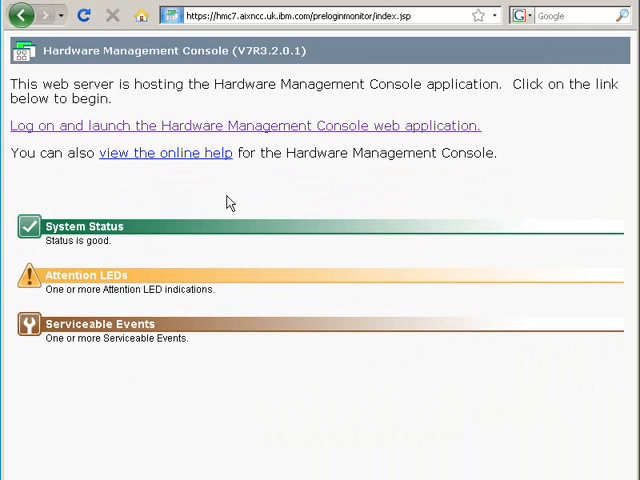
pyautogui.moveTo(238, 131)
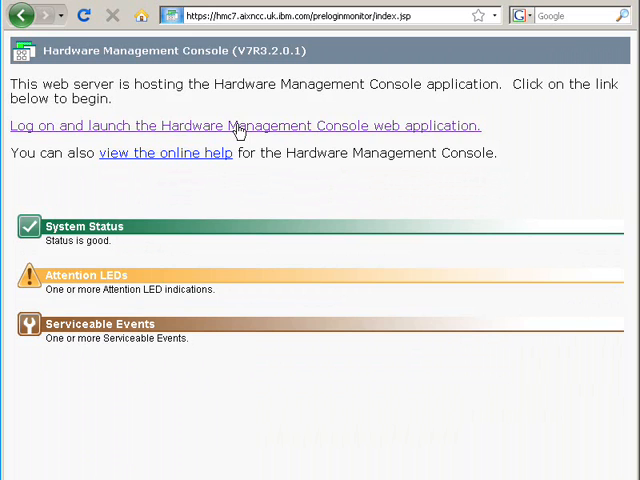
pyautogui.click(244, 125)
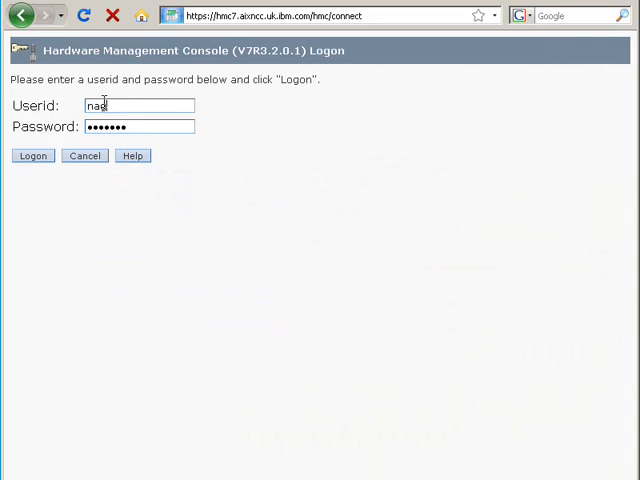
# - Log on with the entered credentials to reach the HMC Welcome page
pyautogui.click(32, 155)
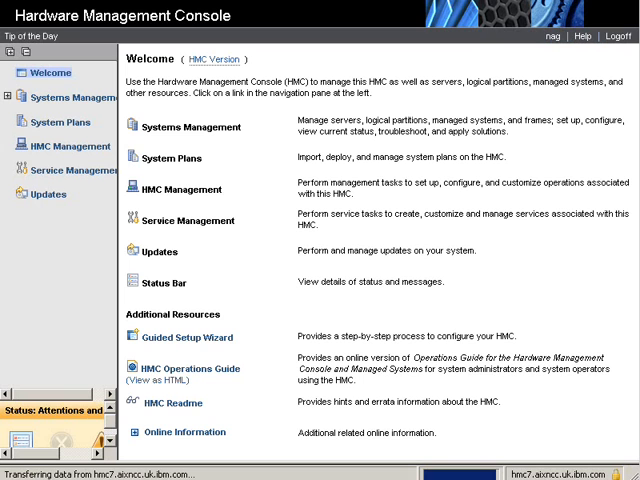
pyautogui.moveTo(172, 80)
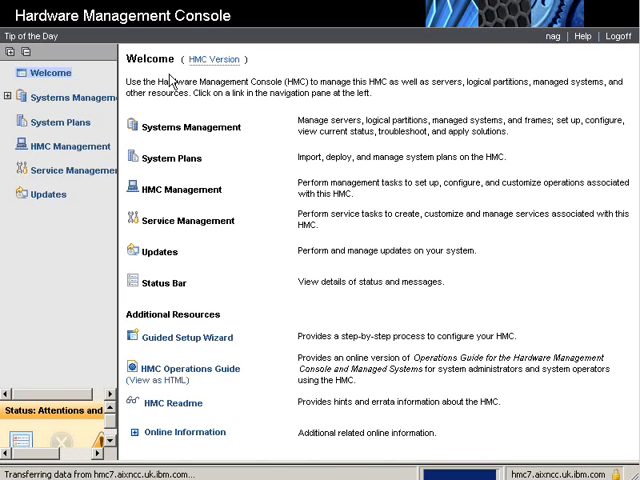
pyautogui.click(214, 59)
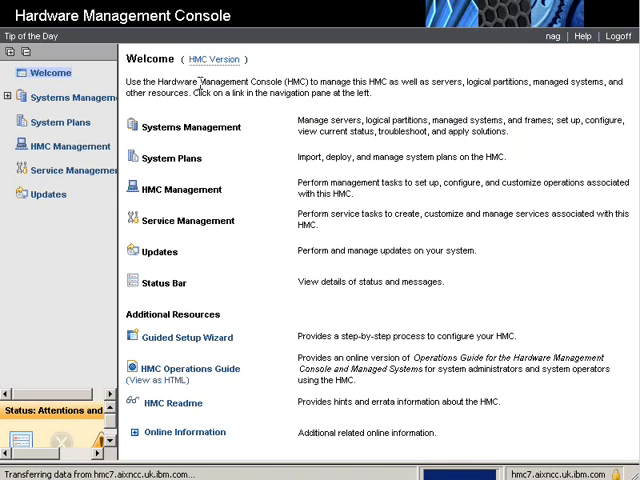
pyautogui.moveTo(47, 224)
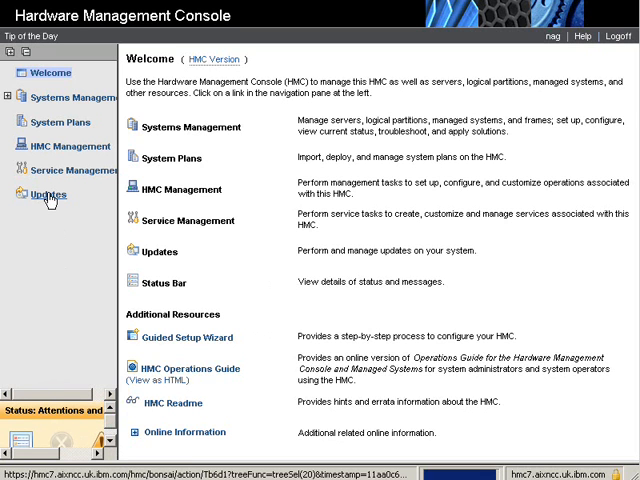
# - Show the Updates code levels, select p520-bronze-SN10E0A21, and list its update tasks
pyautogui.click(47, 194)
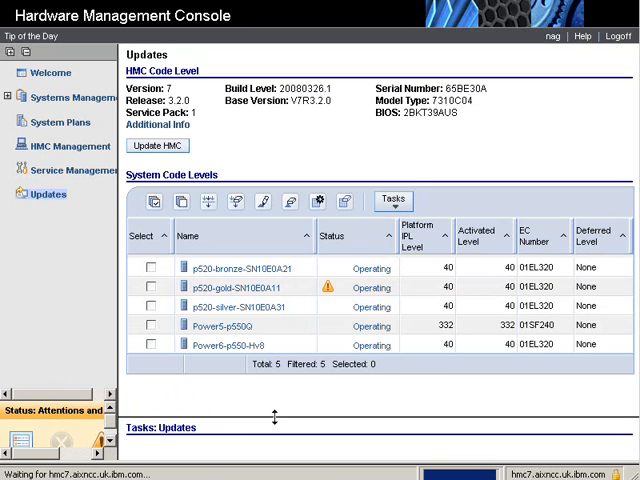
pyautogui.moveTo(315, 400)
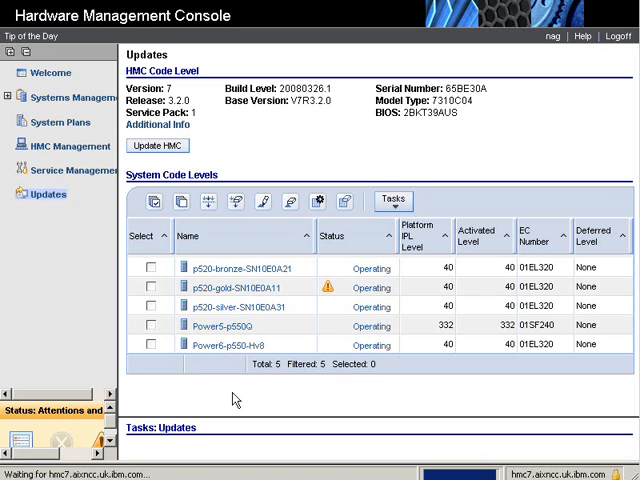
pyautogui.moveTo(283, 300)
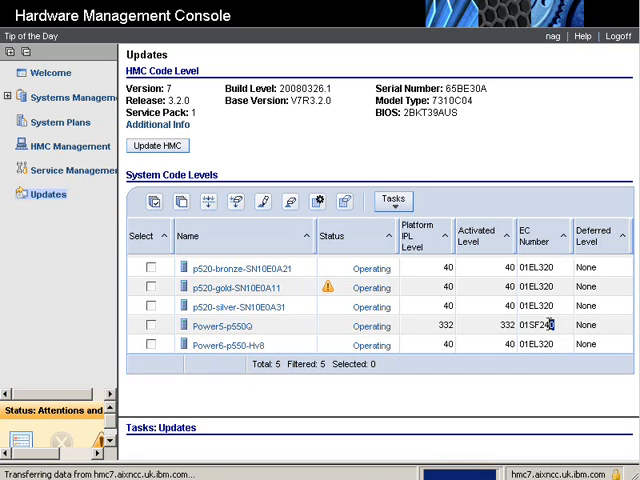
pyautogui.doubleClick(535, 325)
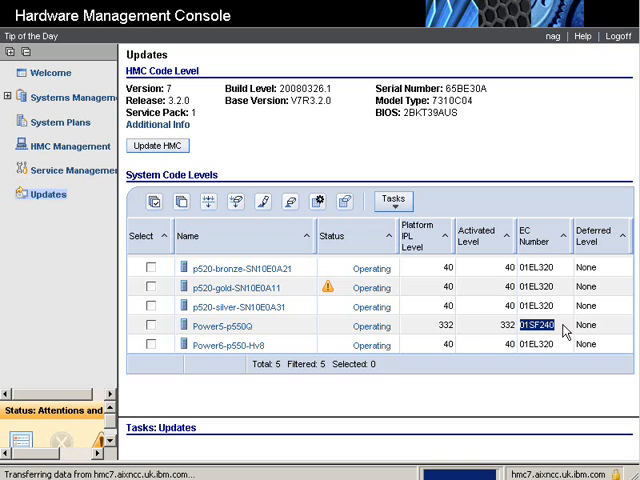
pyautogui.moveTo(563, 330)
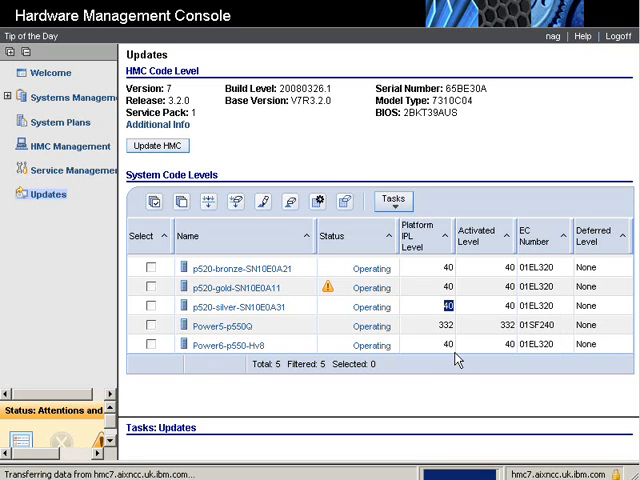
pyautogui.moveTo(451, 364)
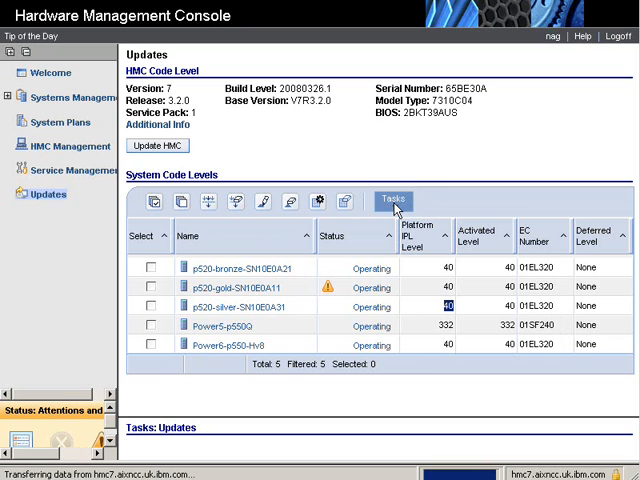
pyautogui.click(152, 267)
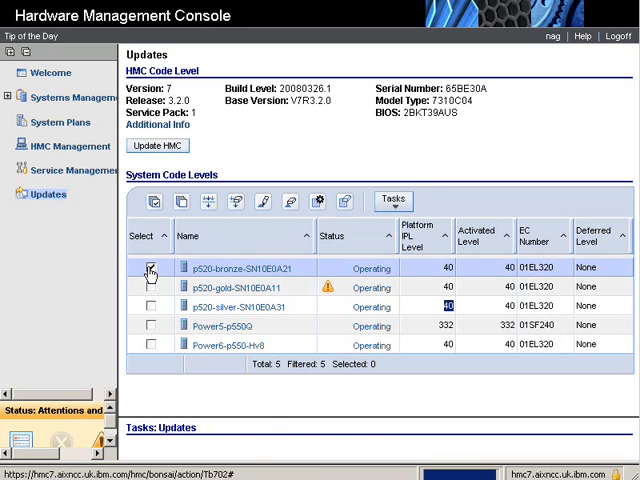
pyautogui.click(393, 200)
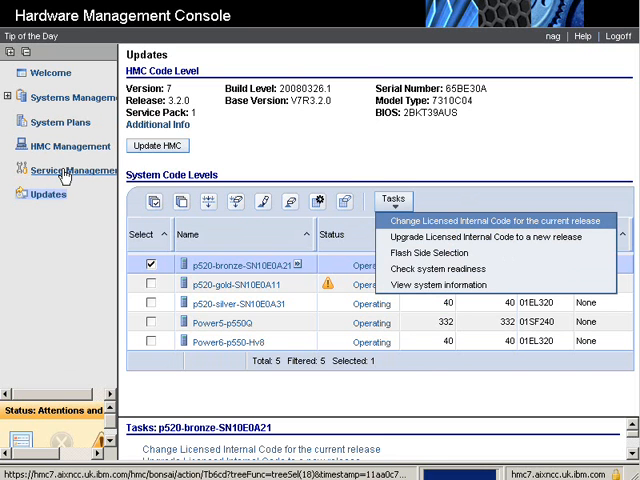
# - Open Service Management to list serviceable event, dump and connectivity tasks
pyautogui.click(66, 170)
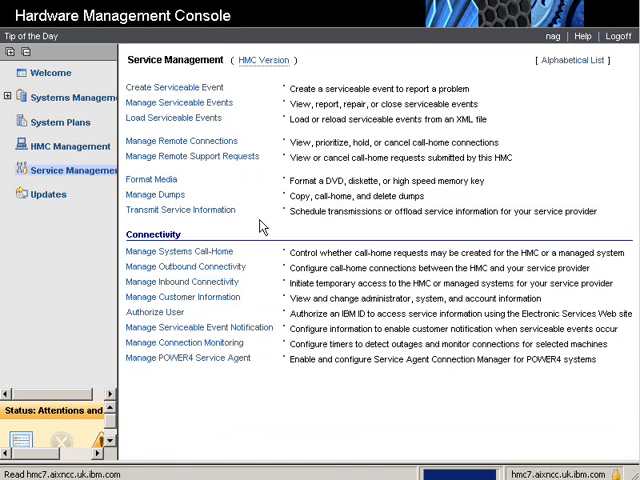
pyautogui.moveTo(262, 225)
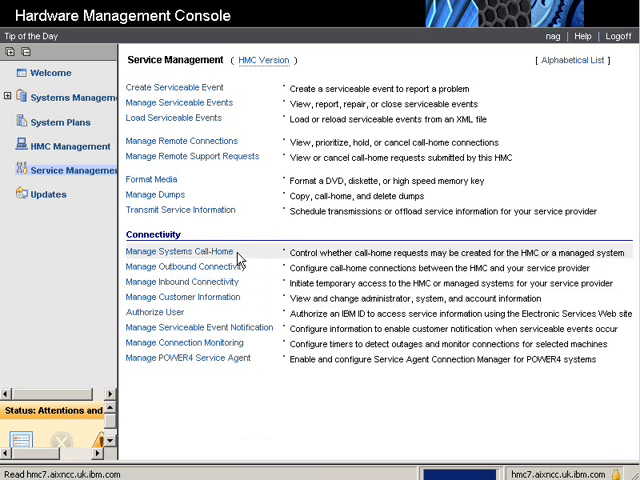
pyautogui.moveTo(205, 380)
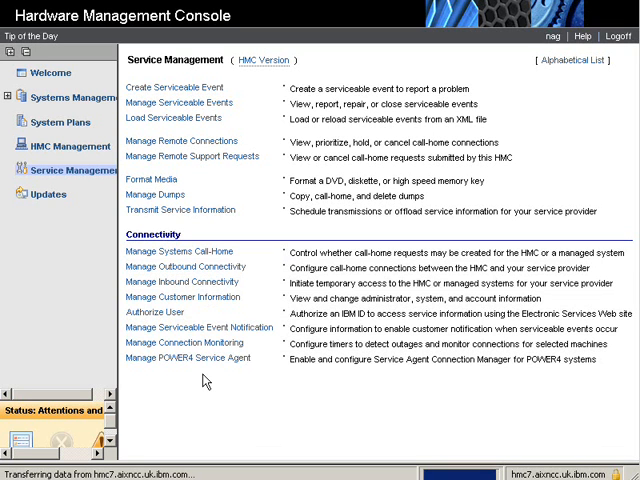
pyautogui.moveTo(205, 382)
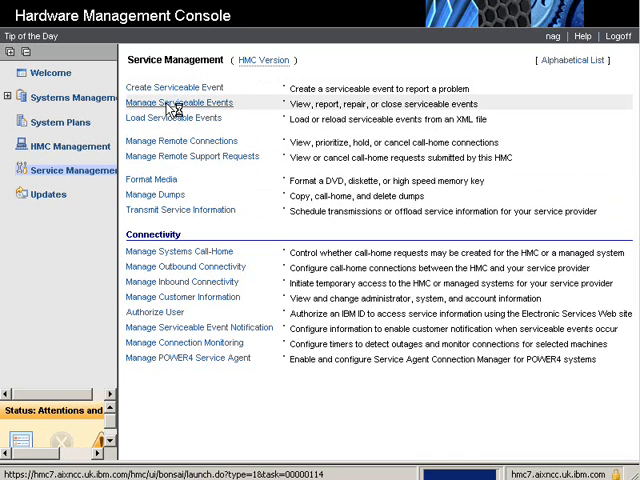
pyautogui.click(183, 103)
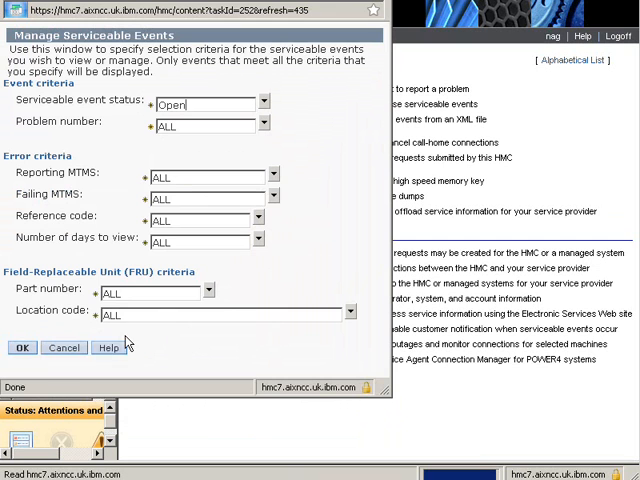
pyautogui.click(22, 347)
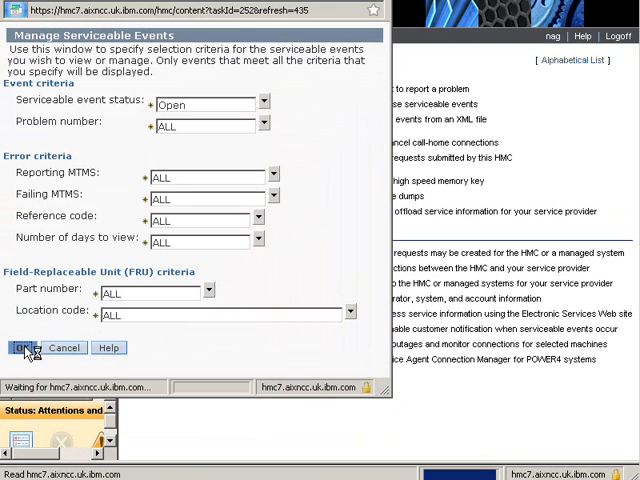
pyautogui.click(27, 347)
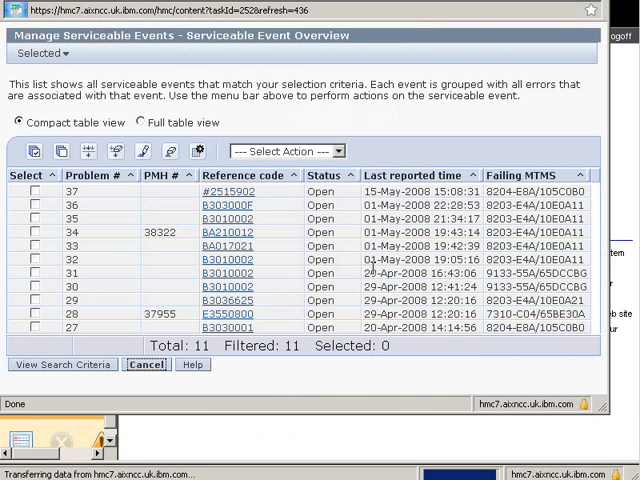
pyautogui.moveTo(408, 357)
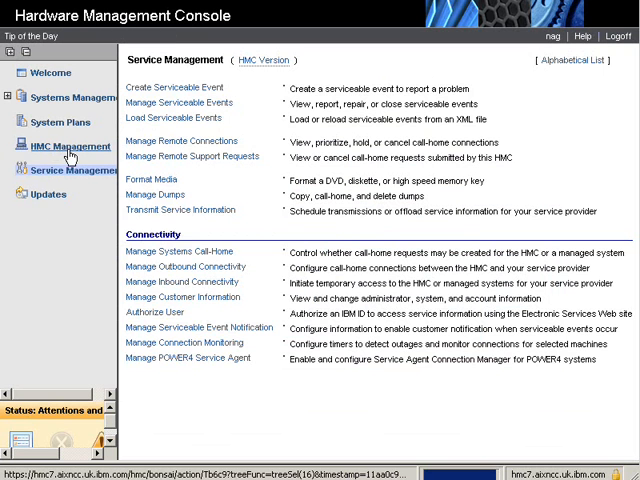
# - Open HMC Management to list console operations and administration tasks
pyautogui.click(67, 146)
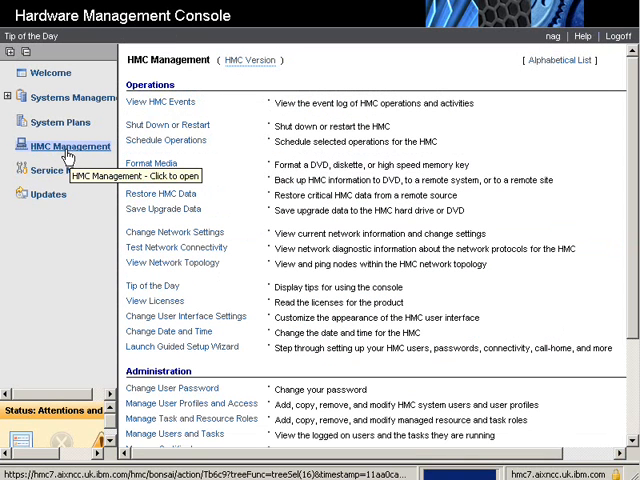
pyautogui.moveTo(248, 349)
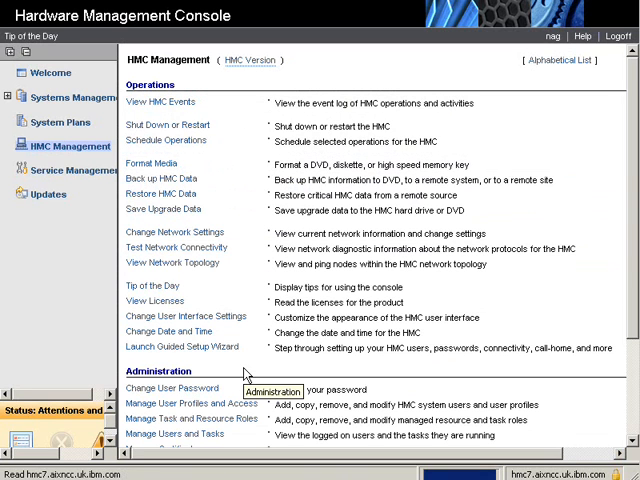
pyautogui.moveTo(235, 367)
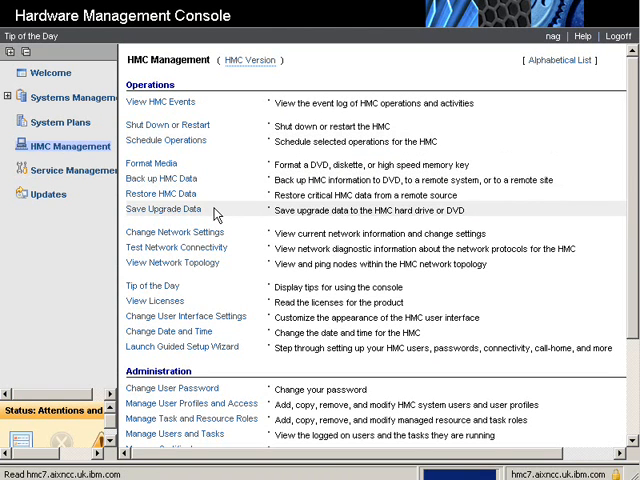
pyautogui.moveTo(232, 301)
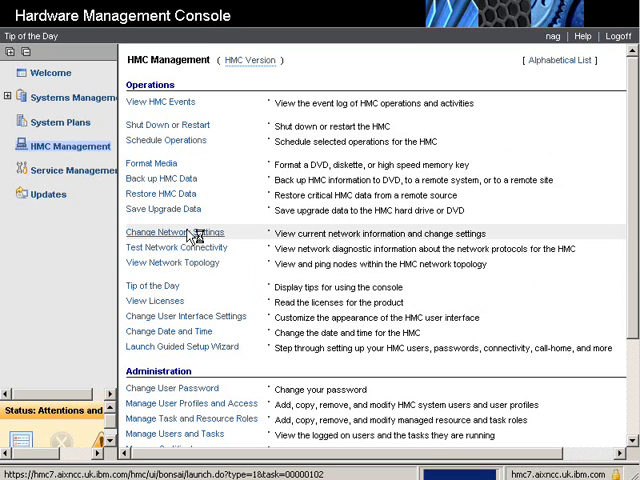
# - View the eth0 and eth1 LAN adapters in Customize Network Settings, then cancel
pyautogui.click(173, 232)
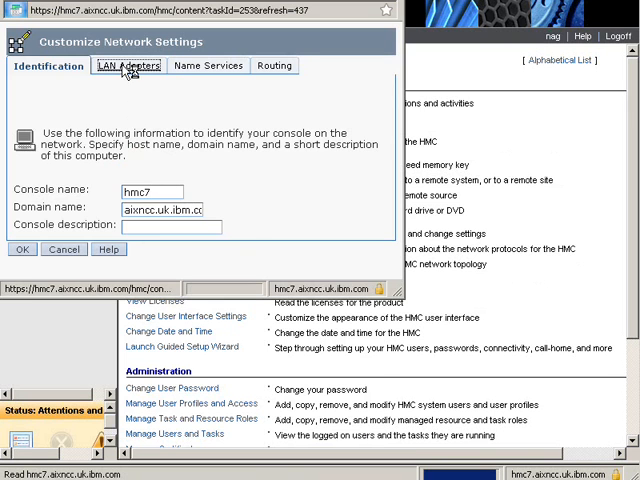
pyautogui.click(126, 65)
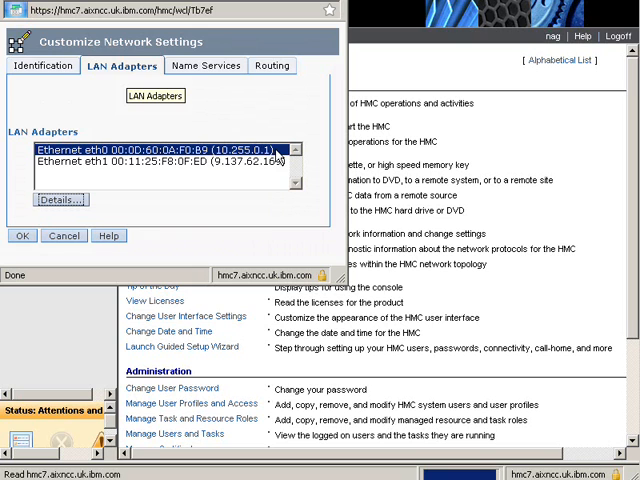
pyautogui.moveTo(281, 158)
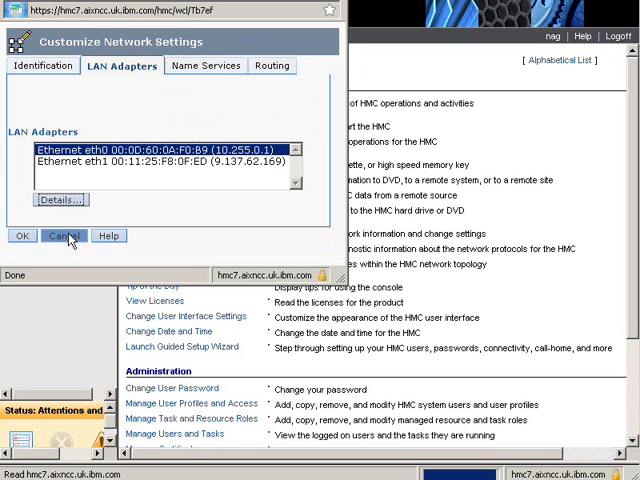
pyautogui.click(53, 235)
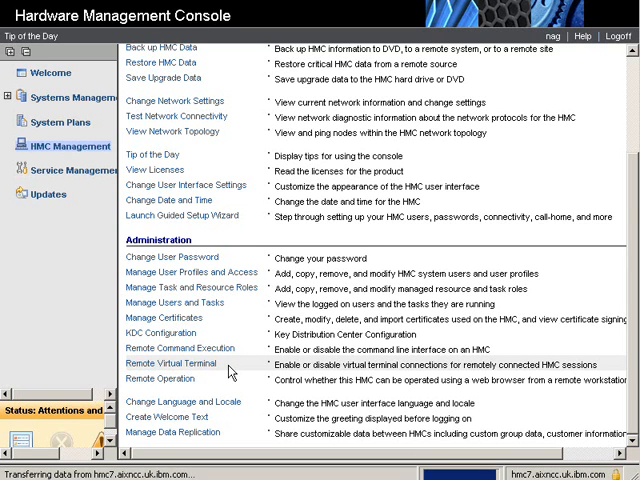
pyautogui.moveTo(160, 378)
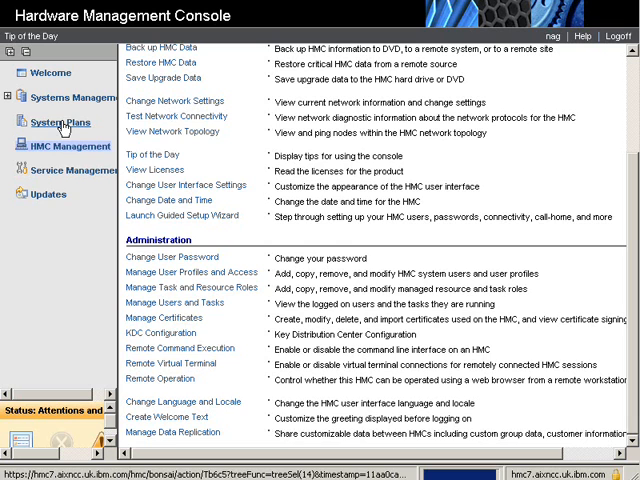
pyautogui.moveTo(63, 98)
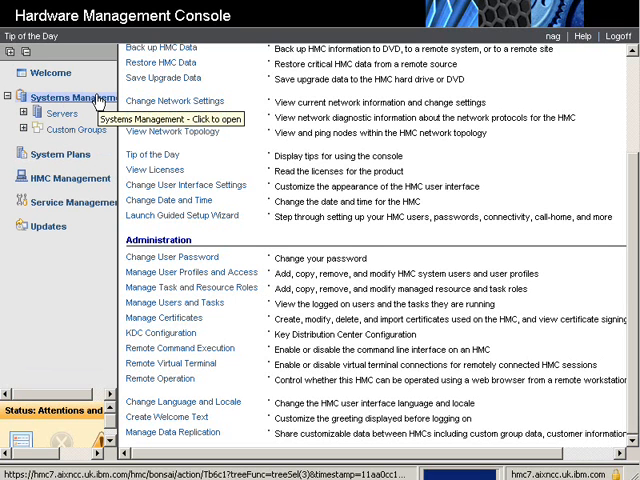
# - Expand Systems Management and open Servers to show the five managed servers
pyautogui.click(68, 97)
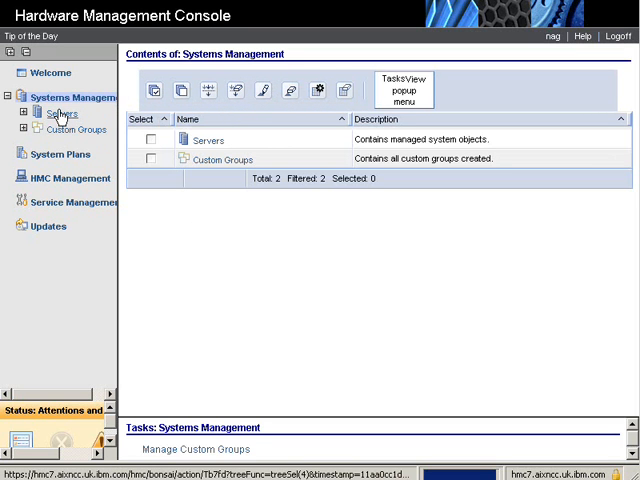
pyautogui.click(62, 113)
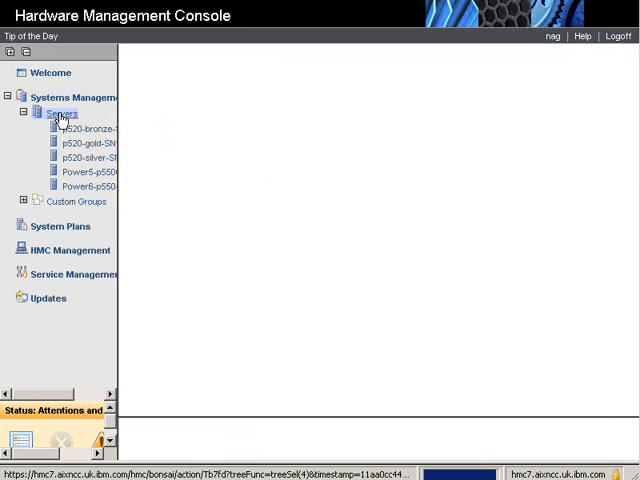
pyautogui.click(61, 114)
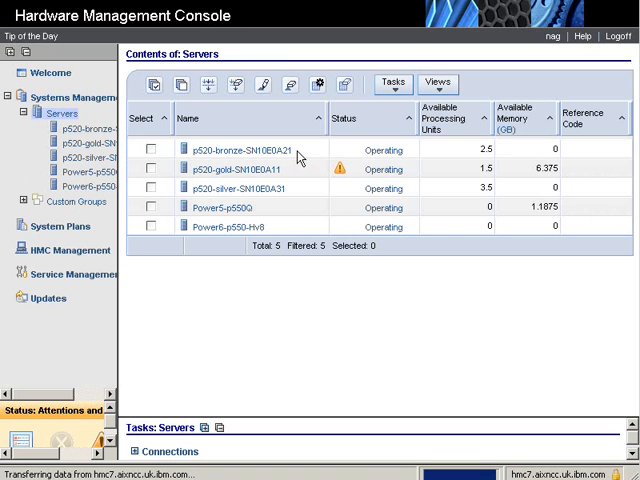
pyautogui.moveTo(293, 232)
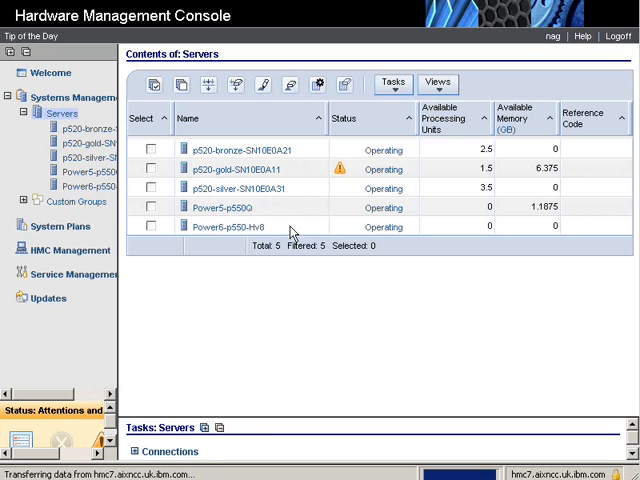
pyautogui.moveTo(293, 232)
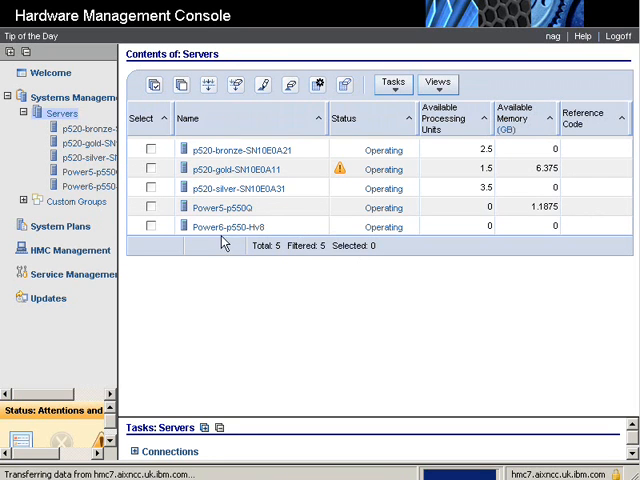
pyautogui.moveTo(224, 254)
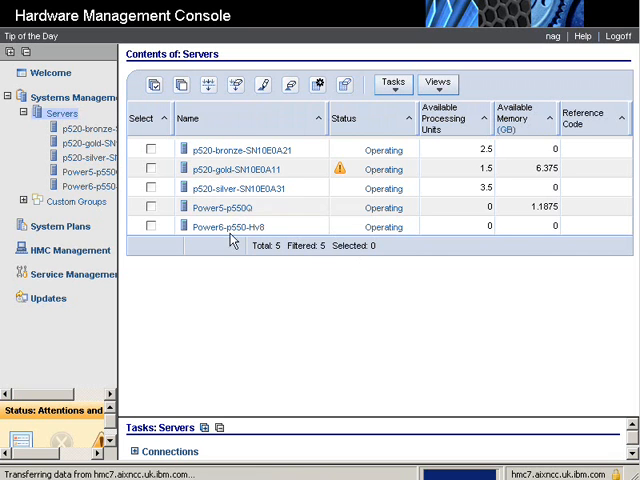
pyautogui.moveTo(230, 224)
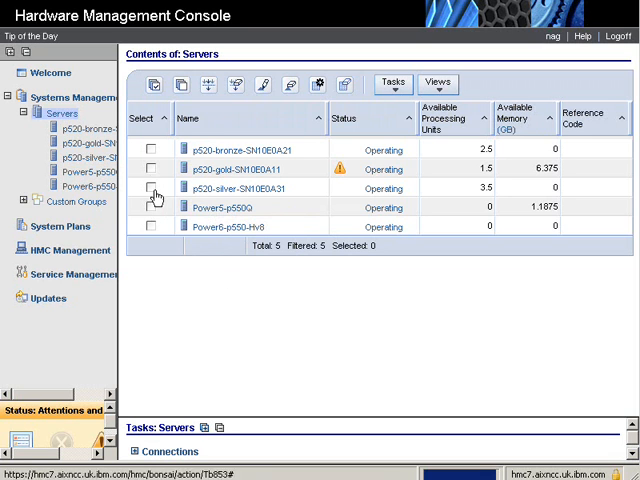
# - Select p520-bronze-SN10E0A21 and expand its Operations tasks like Power Off and LED Status
pyautogui.click(153, 148)
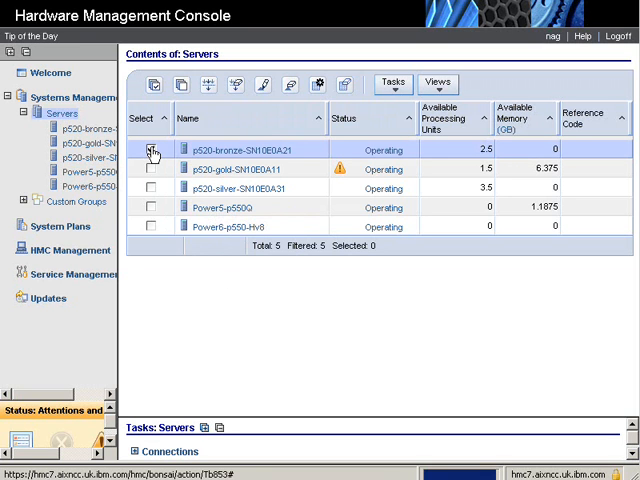
pyautogui.click(152, 148)
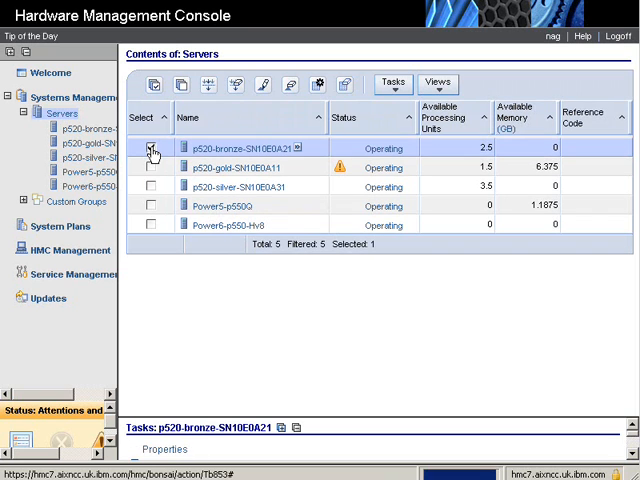
pyautogui.click(154, 148)
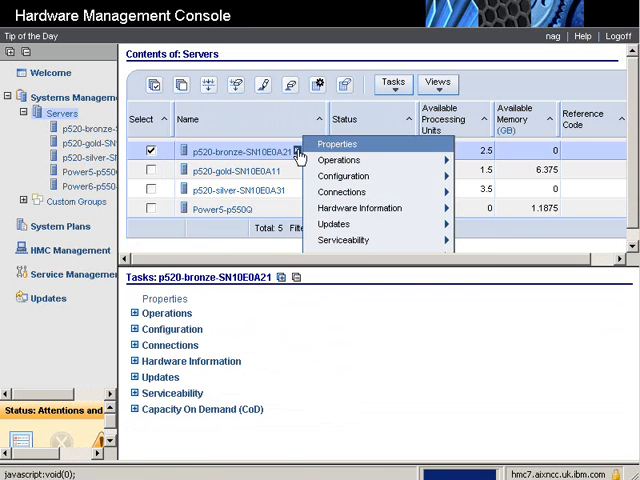
pyautogui.moveTo(343, 176)
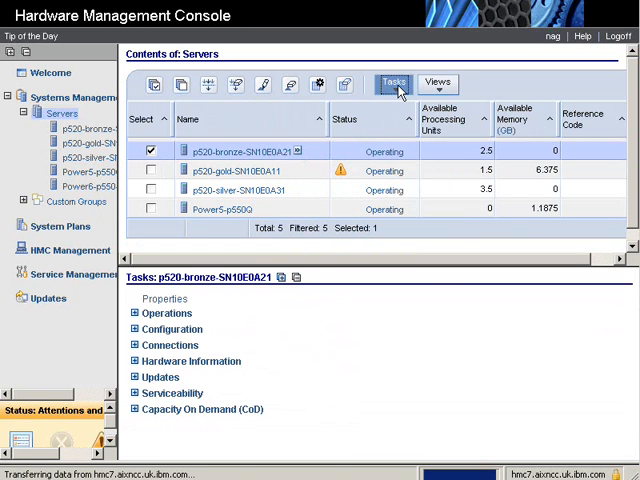
pyautogui.click(393, 82)
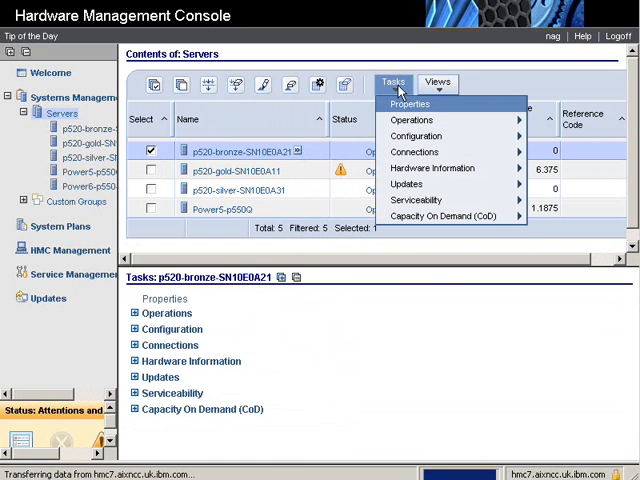
pyautogui.click(443, 216)
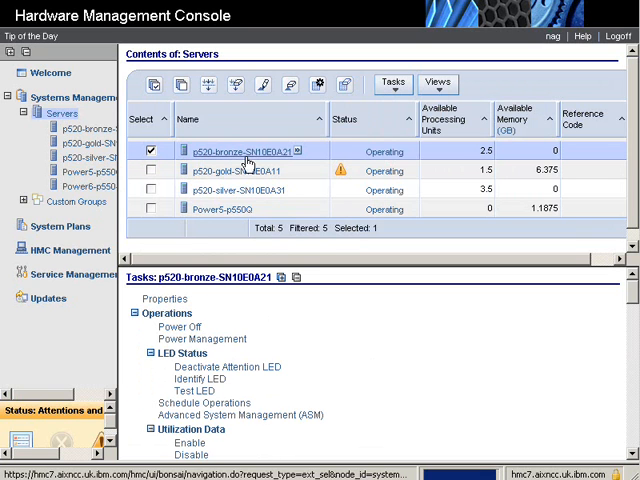
pyautogui.moveTo(299, 152)
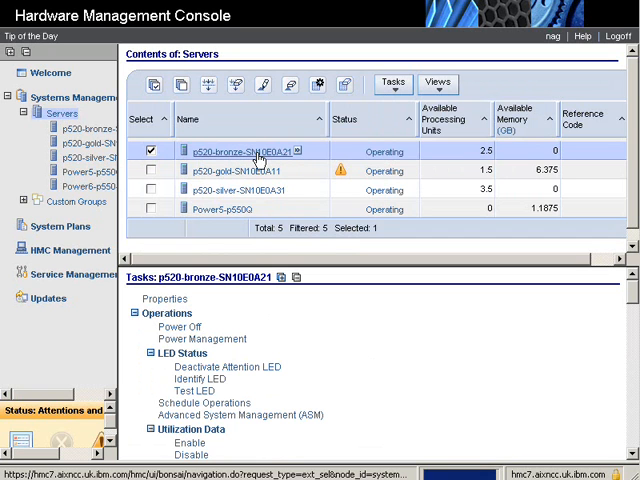
pyautogui.moveTo(255, 160)
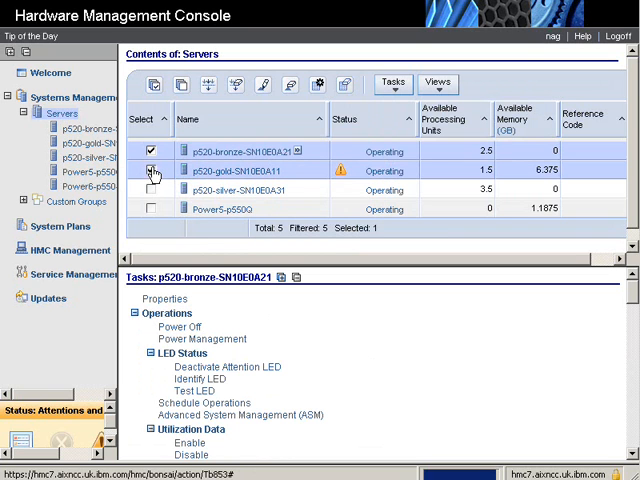
# - Tick p520-gold-SN10E0A11 and p520-silver-SN10E0A31 alongside the bronze server
pyautogui.click(151, 170)
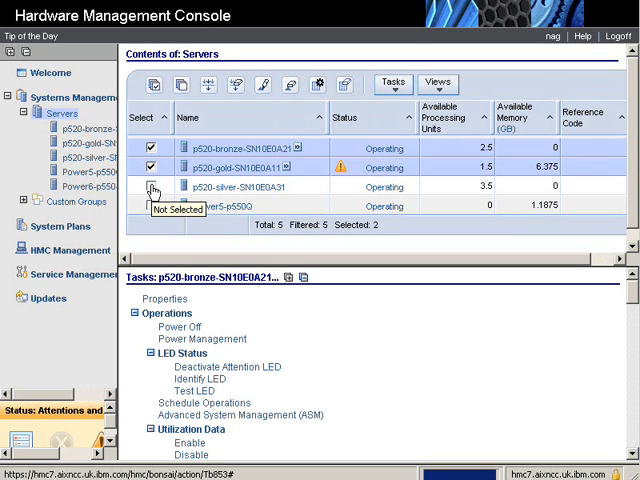
pyautogui.click(151, 186)
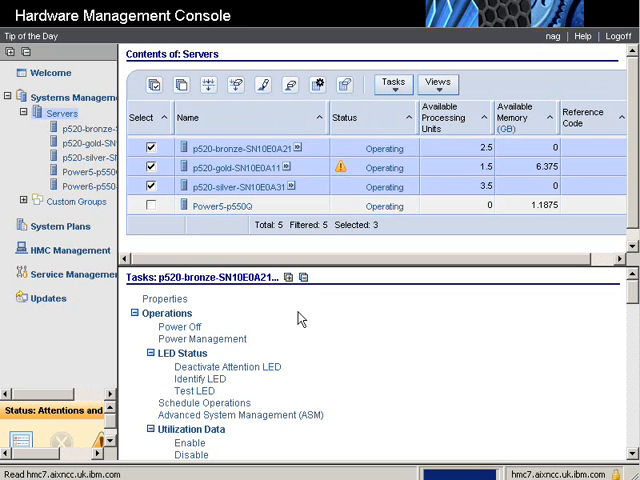
pyautogui.moveTo(294, 332)
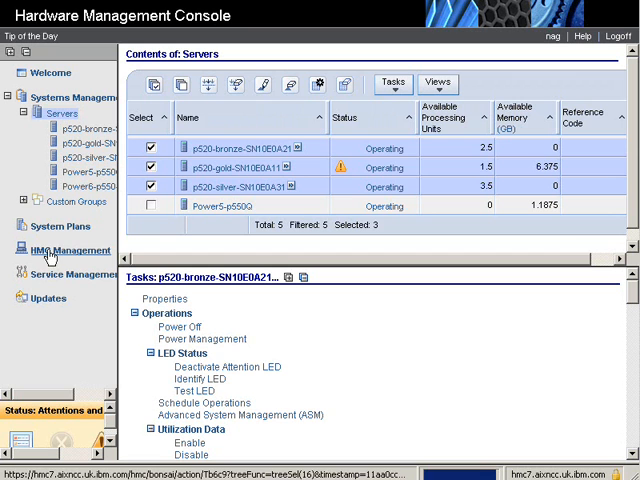
# - Uncheck Tasks pad in Change User Interface Settings and confirm with OK
pyautogui.click(68, 250)
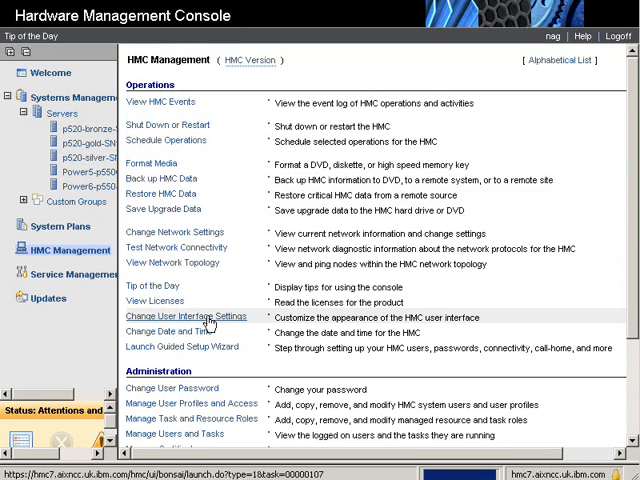
pyautogui.click(192, 316)
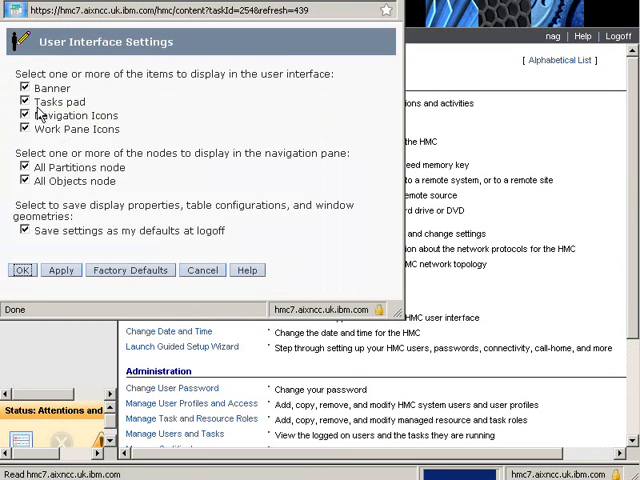
pyautogui.click(23, 102)
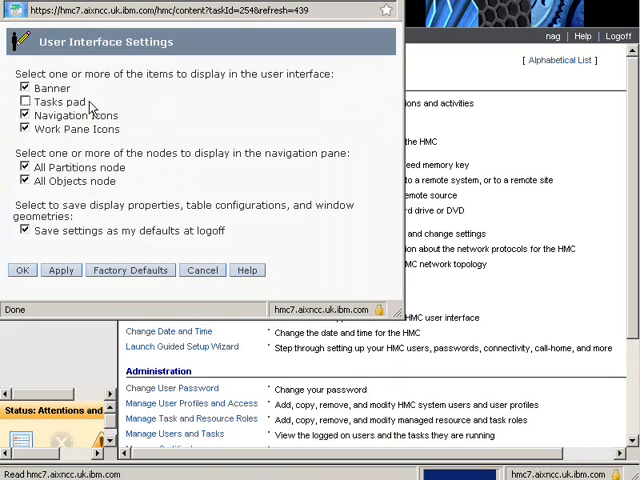
pyautogui.click(22, 270)
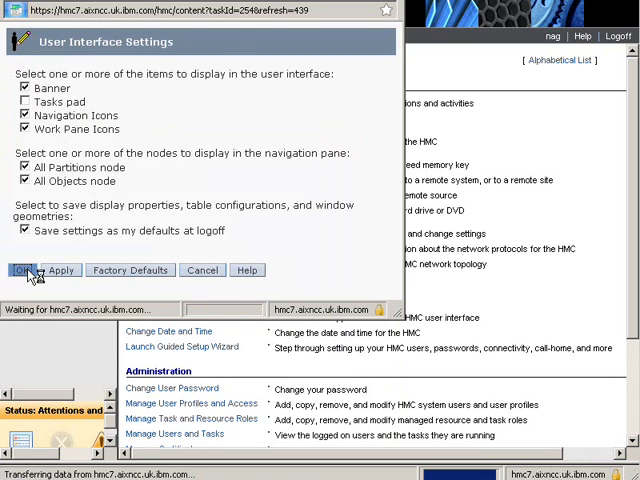
pyautogui.click(26, 270)
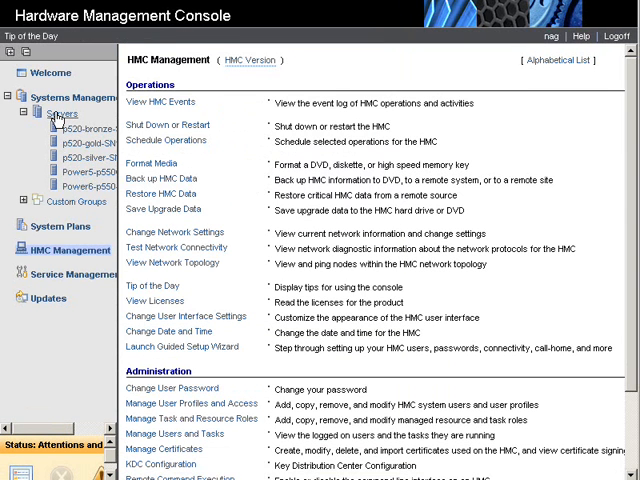
# - Reopen the Servers list, now without the Tasks pad, and select the Power5-p550Q server
pyautogui.click(61, 116)
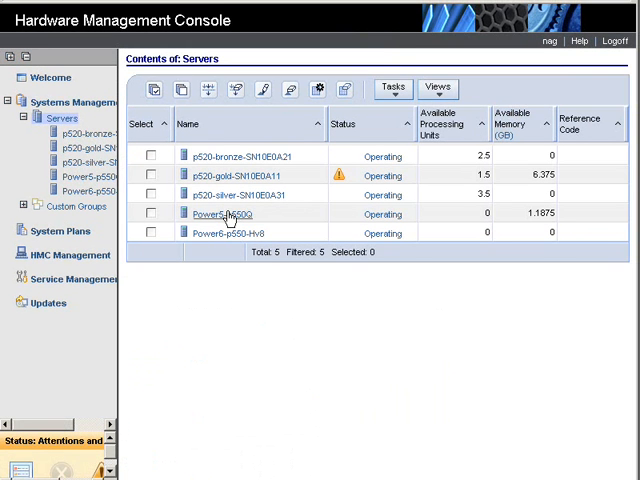
pyautogui.click(225, 214)
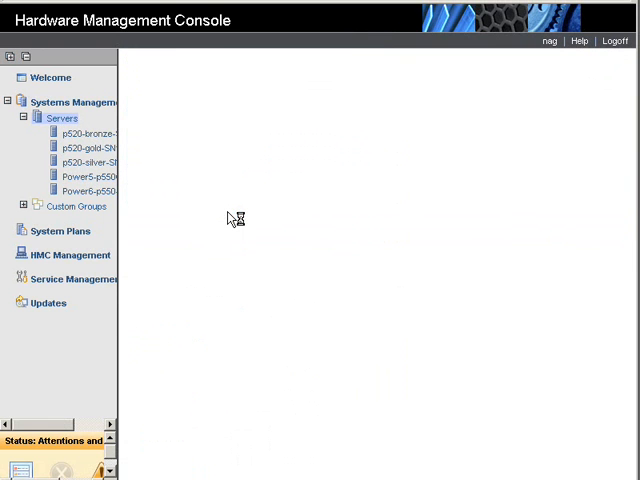